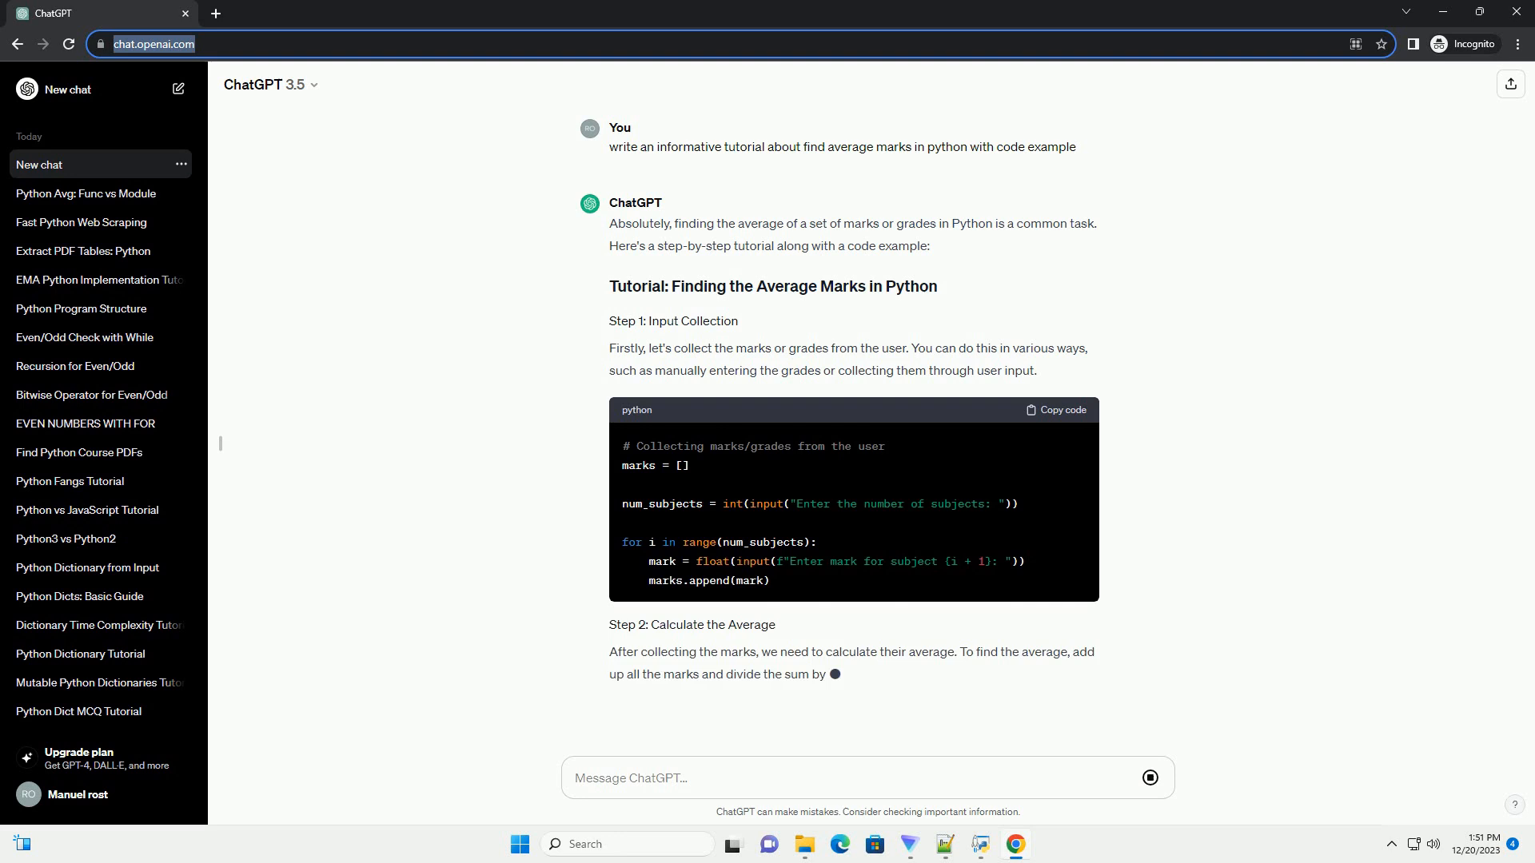
{"action": "scroll", "scroll_direction": "down", "scroll_amount": 3}
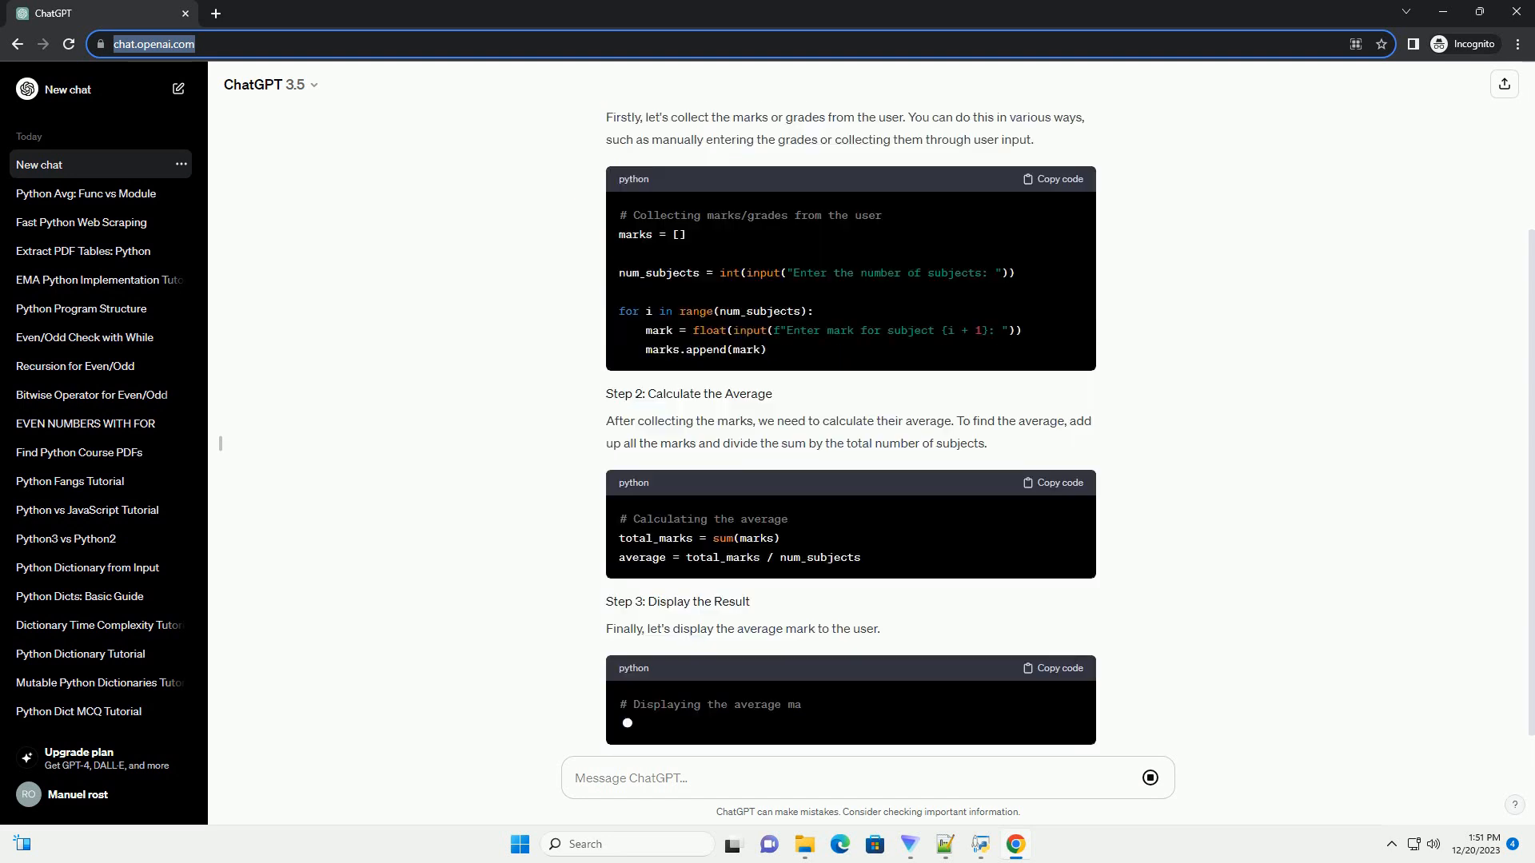
{"action": "scroll", "scroll_direction": "down", "scroll_amount": 3}
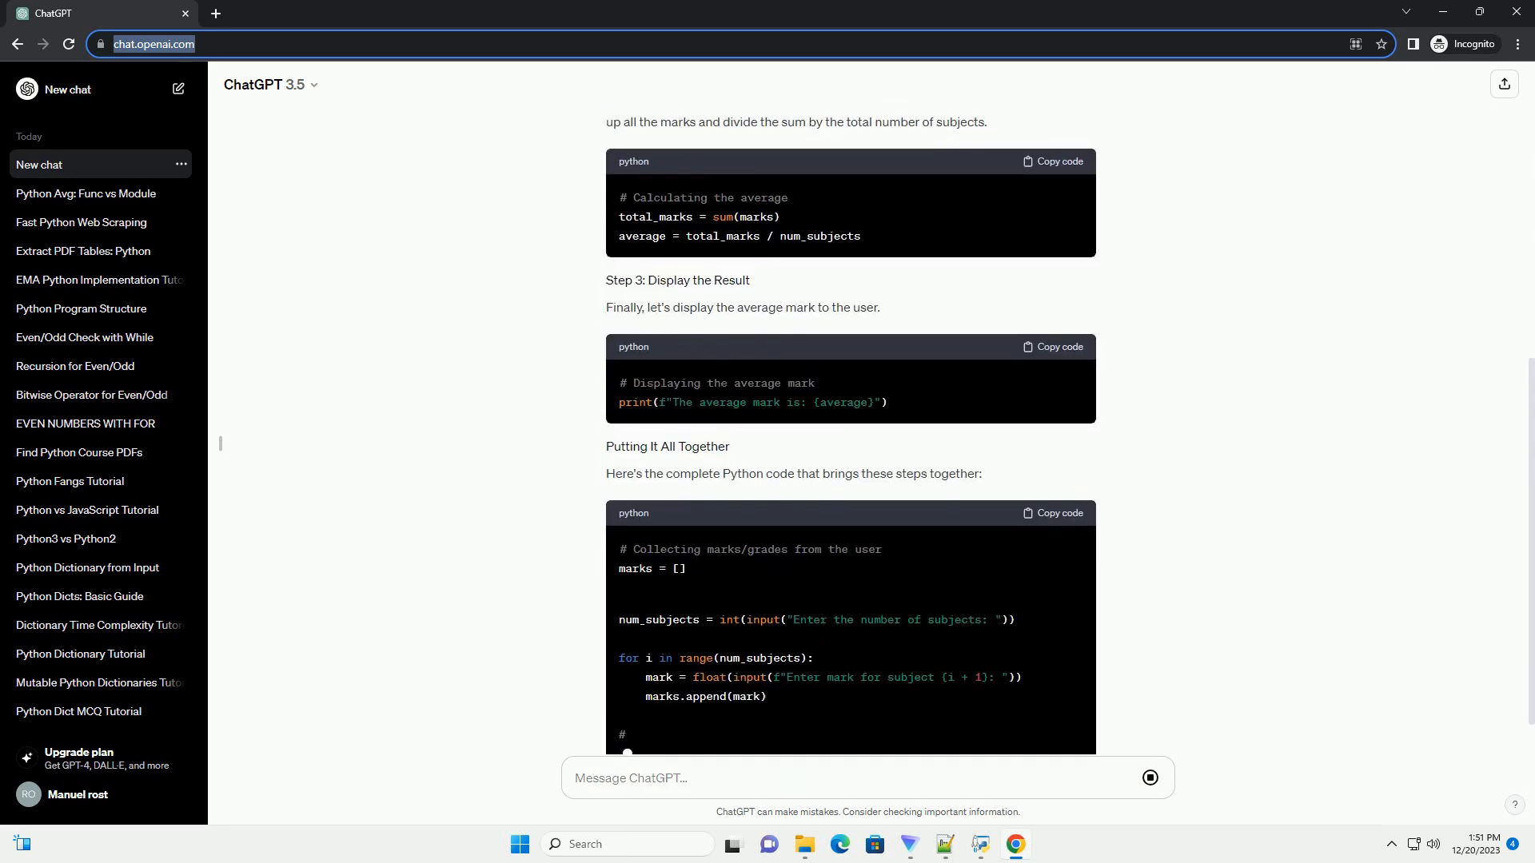
{"action": "scroll", "scroll_direction": "down", "scroll_amount": 3}
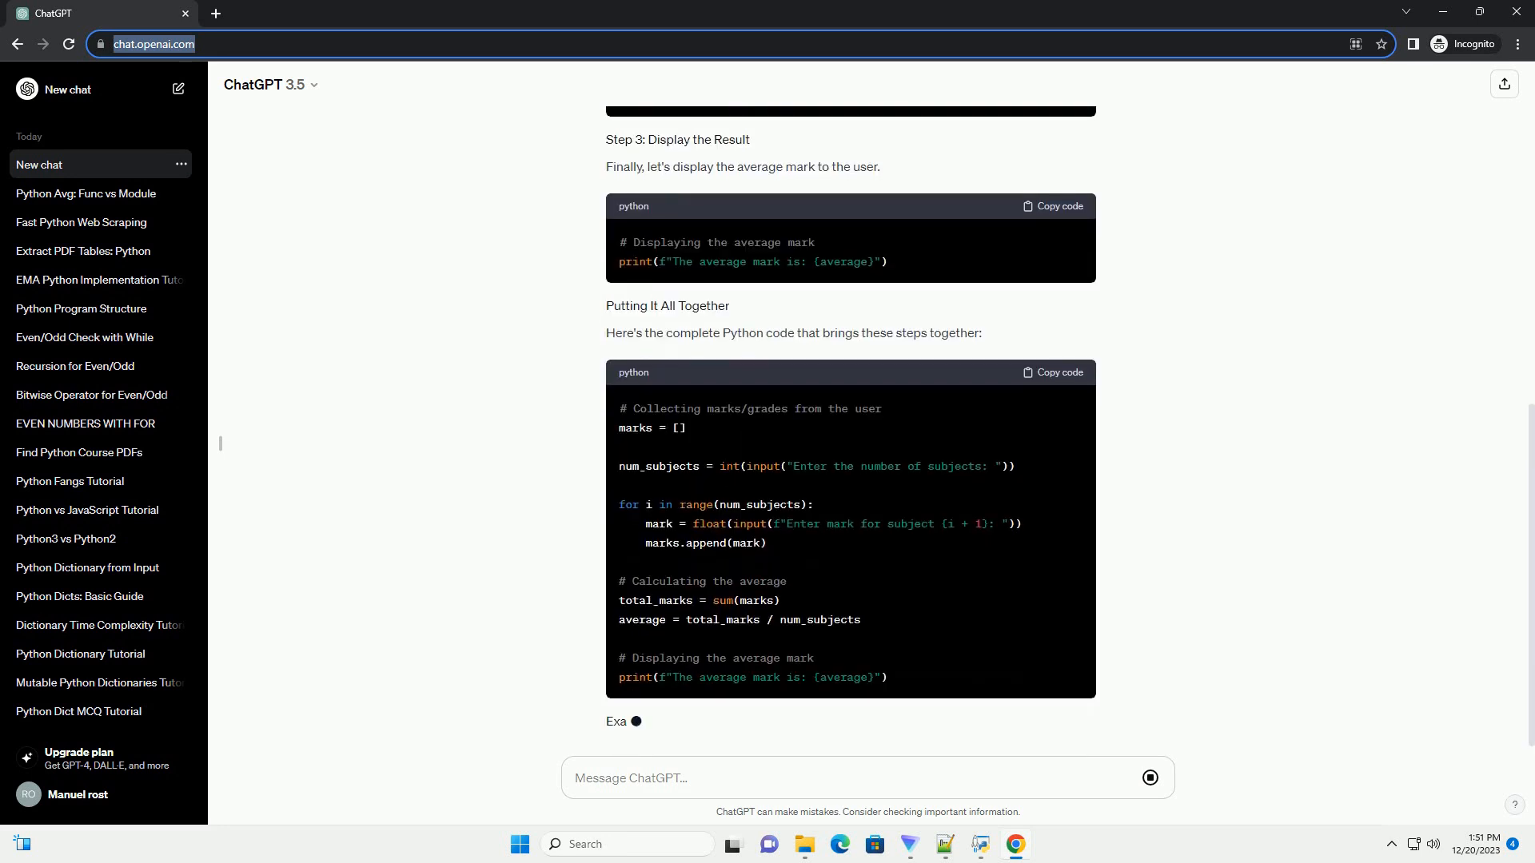
{"action": "scroll", "scroll_direction": "down", "scroll_amount": 3}
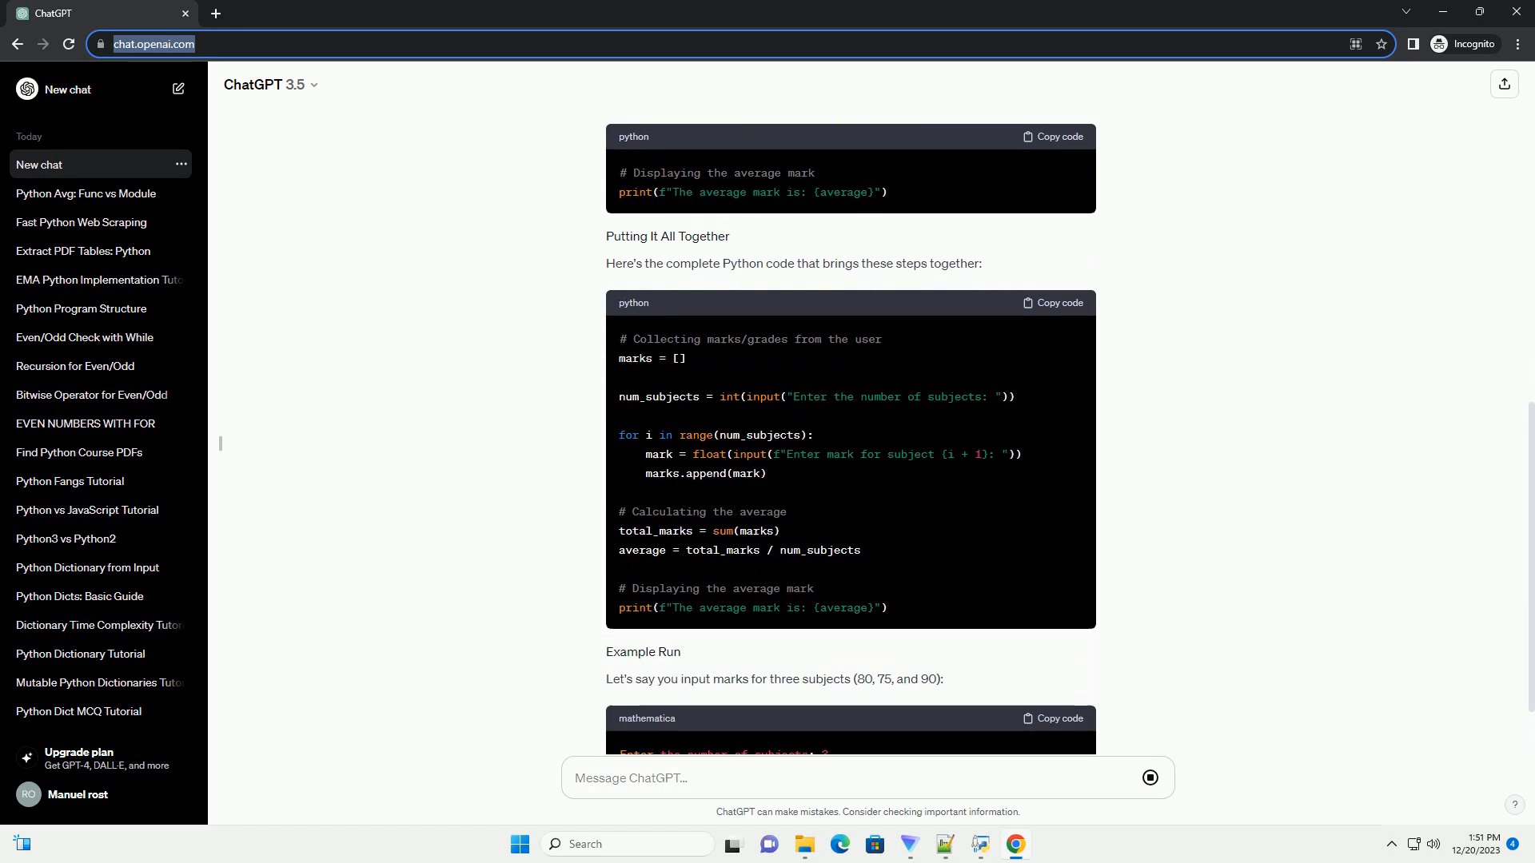
{"action": "scroll", "scroll_direction": "down", "scroll_amount": 3}
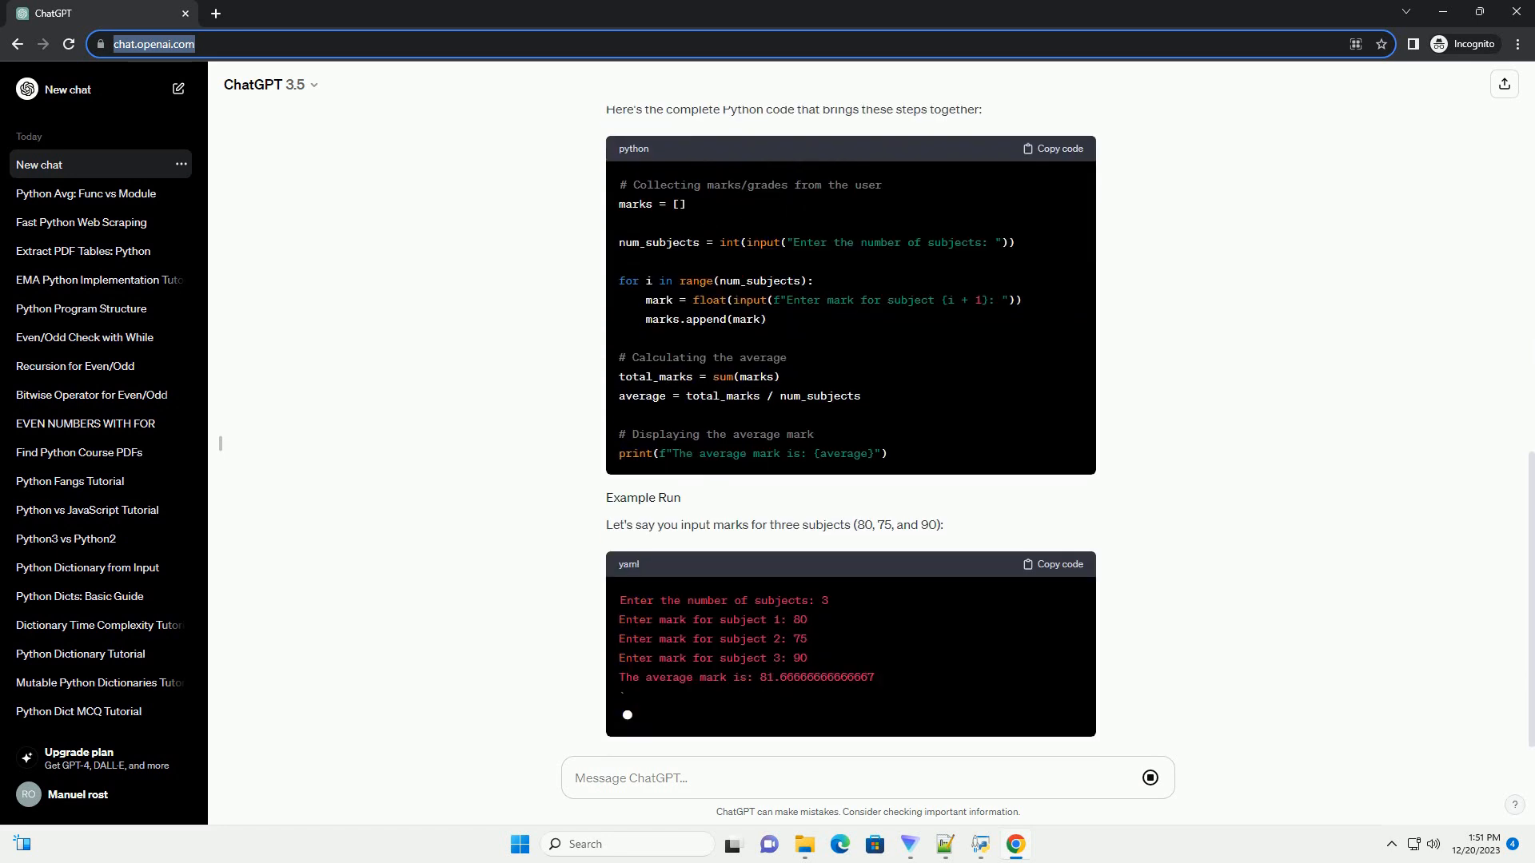
{"action": "scroll", "scroll_direction": "down", "scroll_amount": 3}
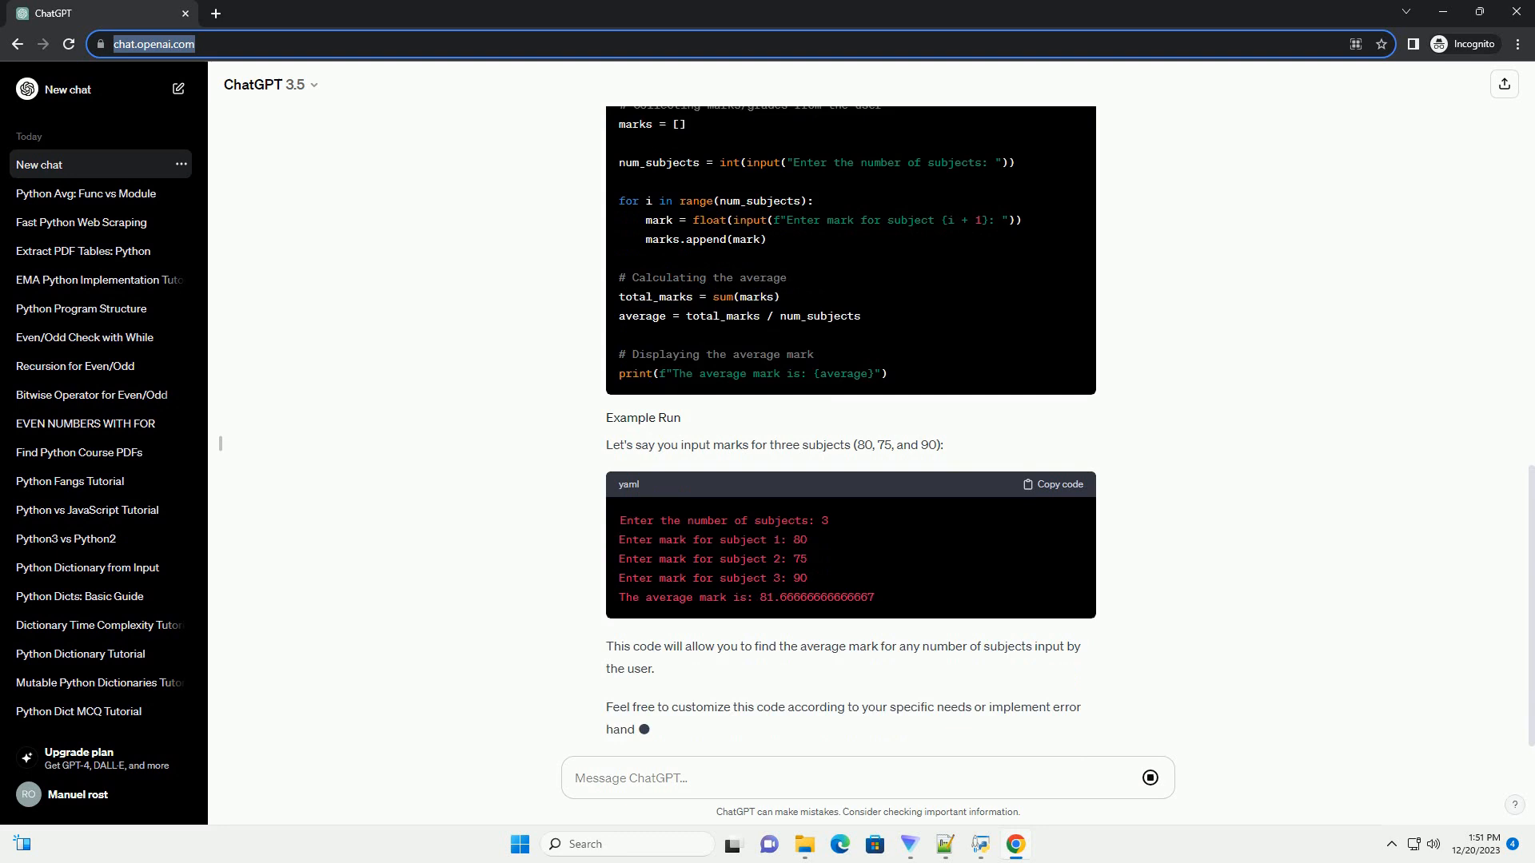